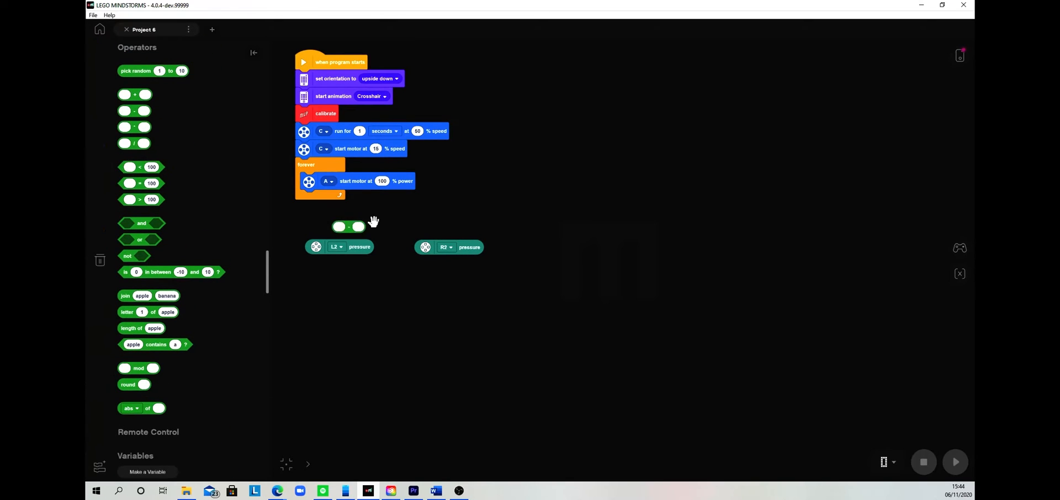
# - Put the L2-minus-R2 pressure operator into motor A's % power slot inside forever
pyautogui.moveTo(338, 246); pyautogui.dragTo(396, 193)
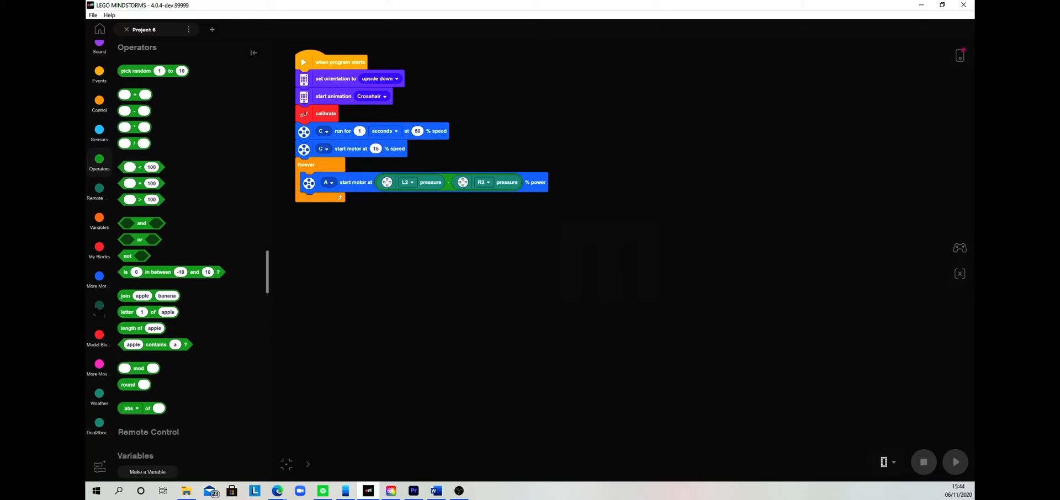
pyautogui.click(99, 426)
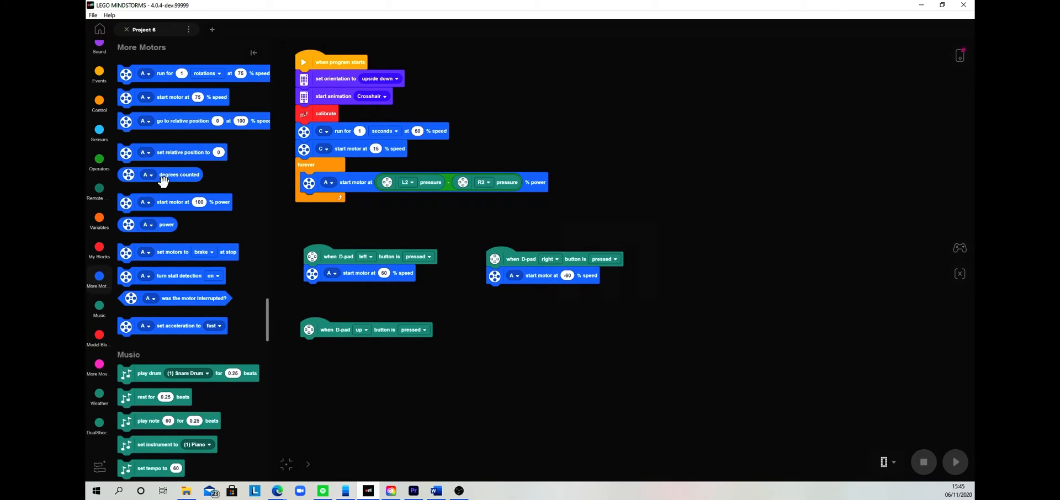
pyautogui.moveTo(174, 97)
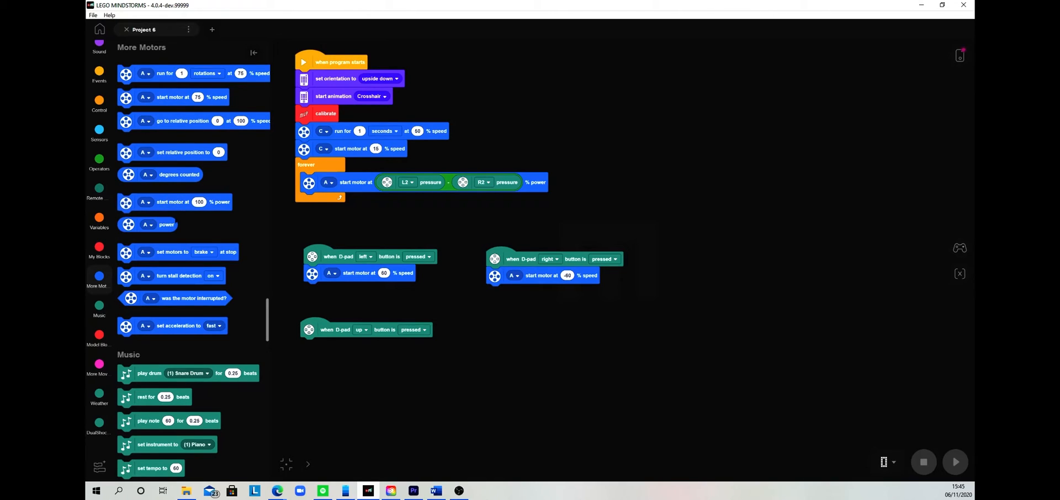
pyautogui.moveTo(176, 203)
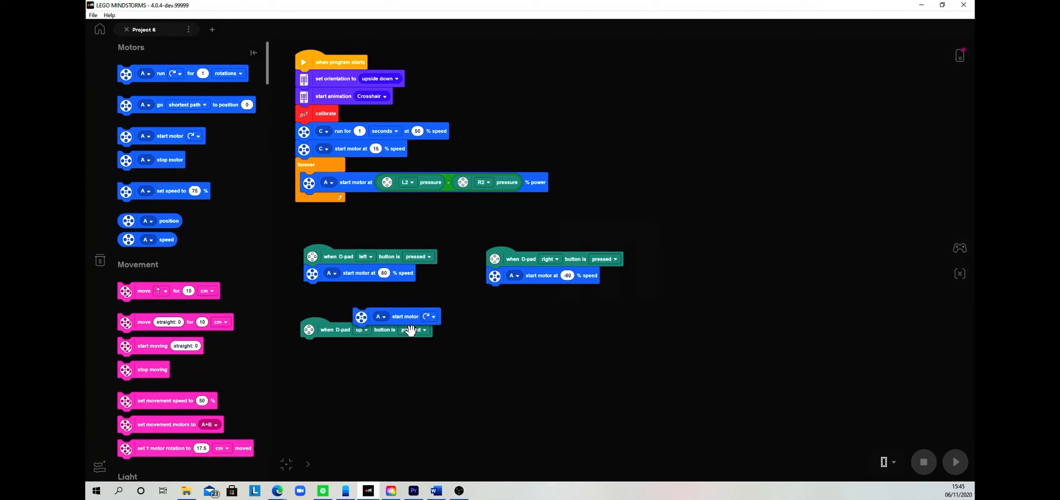
# - Attach a start motor block under the D-pad up handler and browse the event blocks
pyautogui.moveTo(406, 316); pyautogui.dragTo(353, 346)
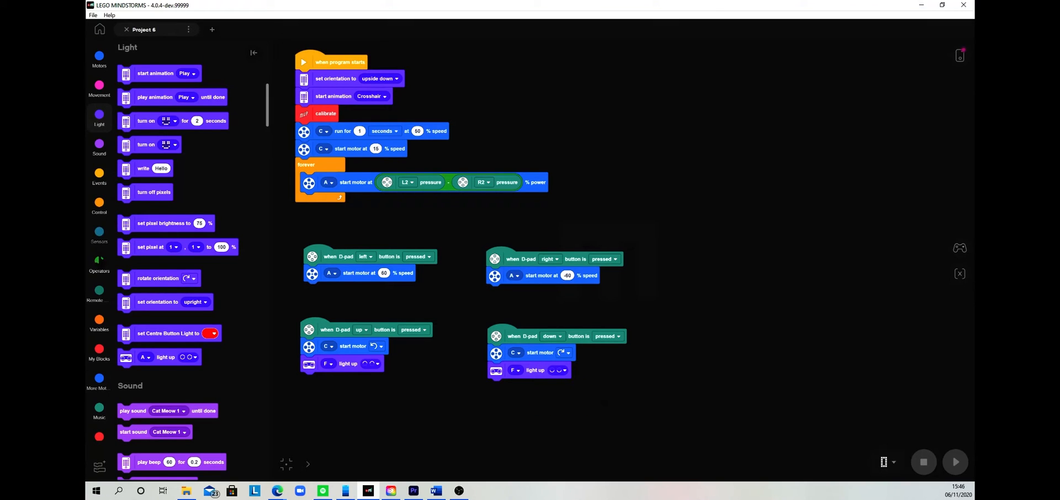
pyautogui.click(99, 176)
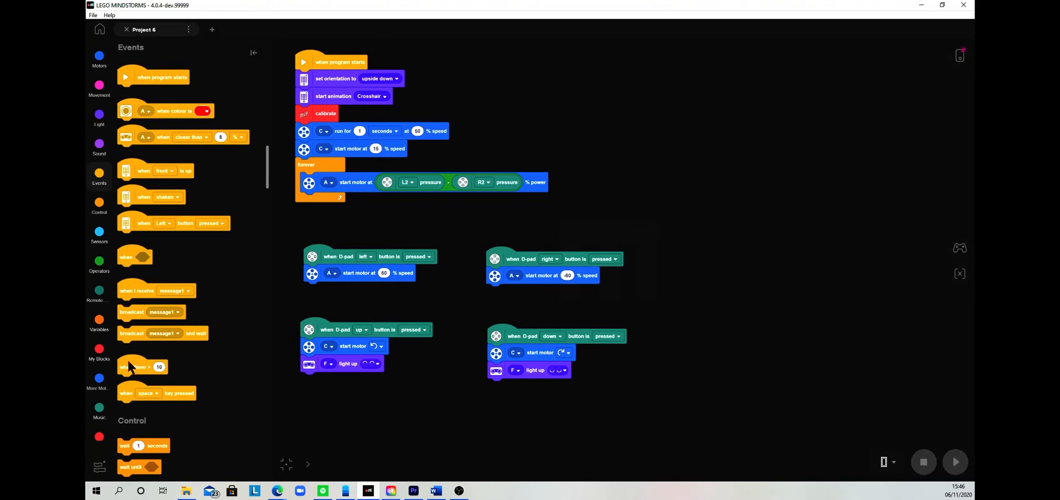
pyautogui.scroll(-3)
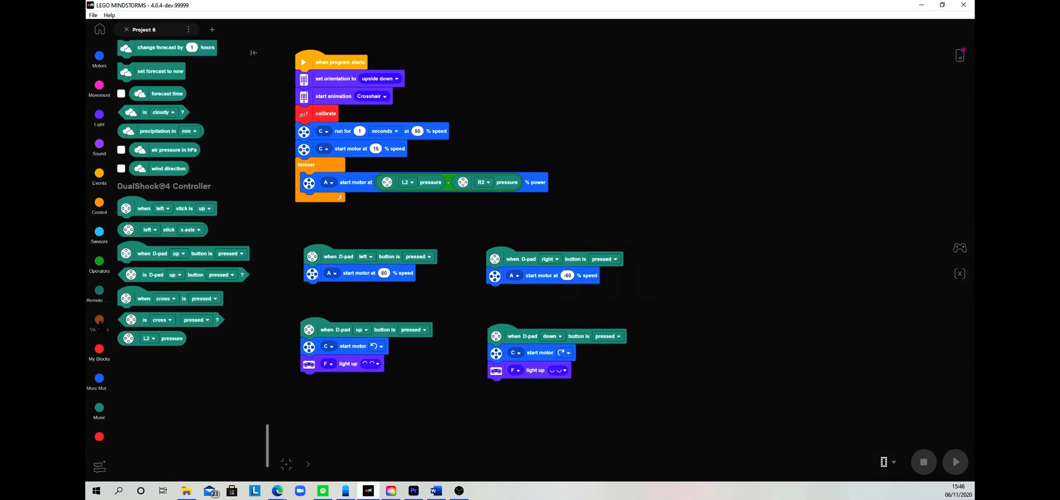
pyautogui.click(99, 174)
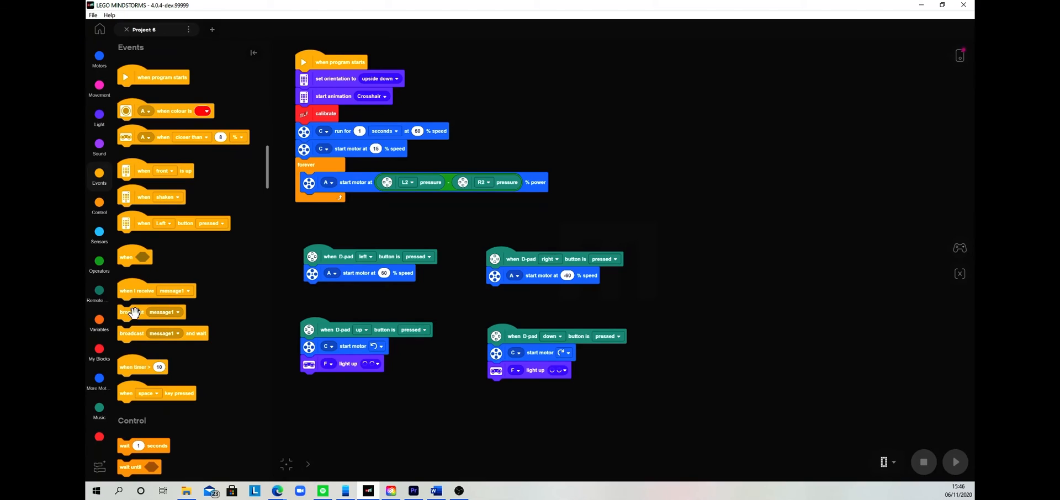
# - Make a D-pad no-button-pressed handler that broadcasts a new 'stop' message
pyautogui.moveTo(133, 313); pyautogui.dragTo(448, 433)
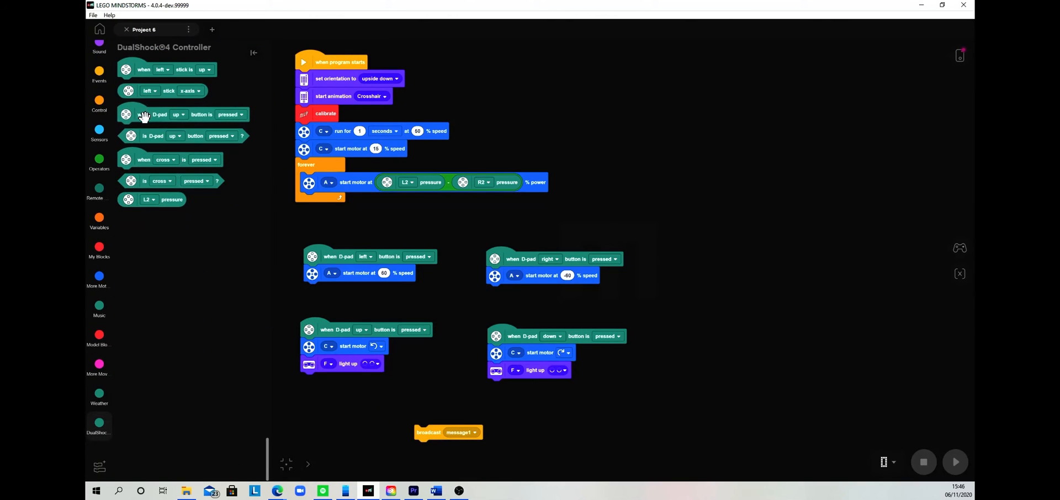
pyautogui.moveTo(159, 115); pyautogui.dragTo(339, 405)
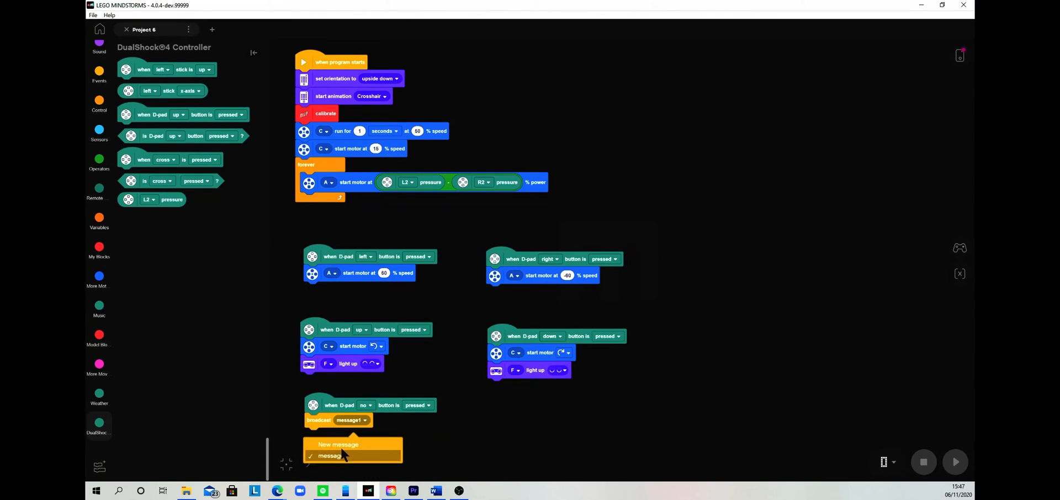
pyautogui.click(331, 455)
pyautogui.write('stop')
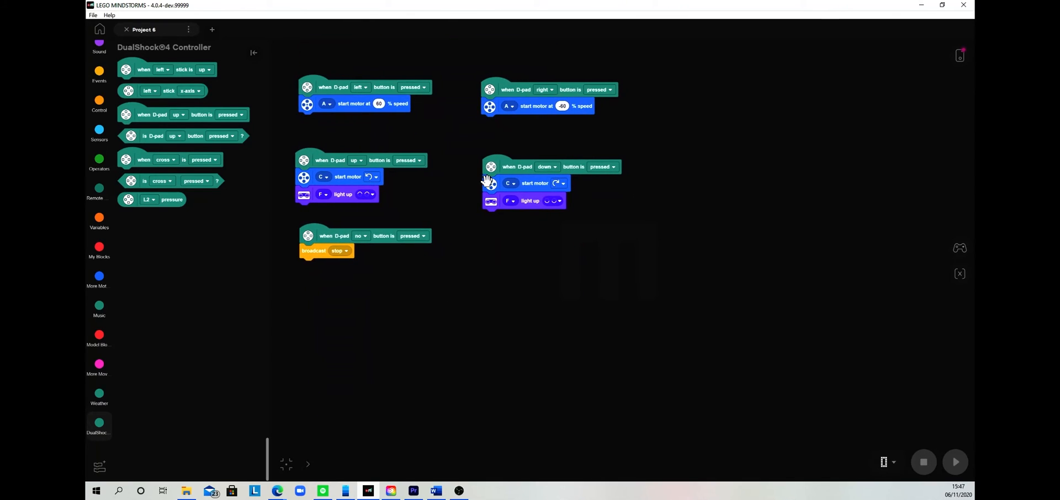
# - Add a 'when I receive' hat set to the stop message
pyautogui.click(99, 75)
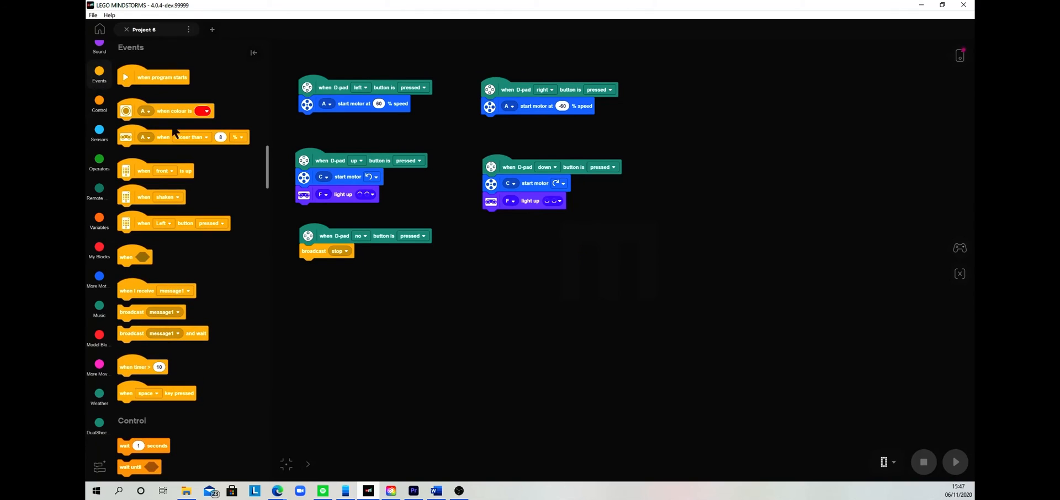
pyautogui.click(369, 287)
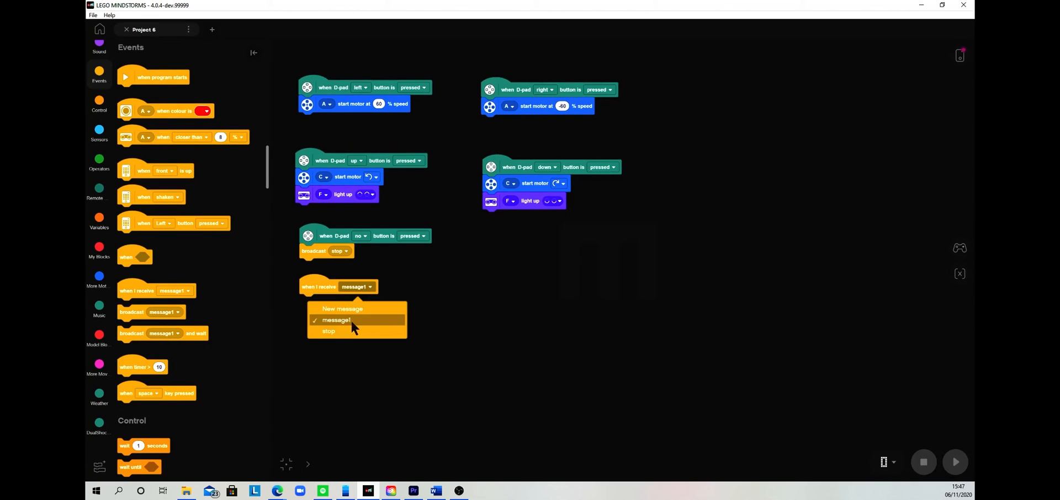
pyautogui.click(329, 331)
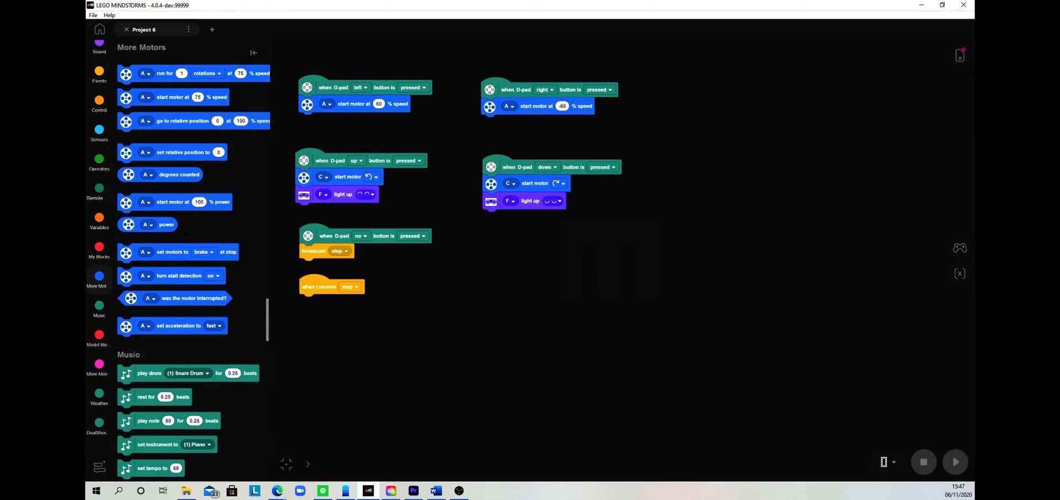
pyautogui.click(99, 57)
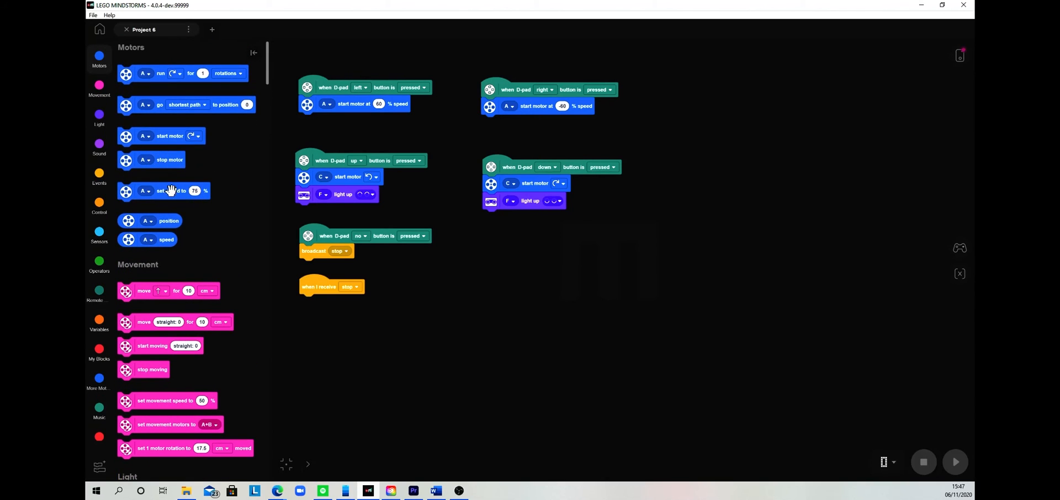
# - Attach 'stop motor' set to A+C under the stop handler, then light up A
pyautogui.moveTo(170, 160); pyautogui.dragTo(347, 306)
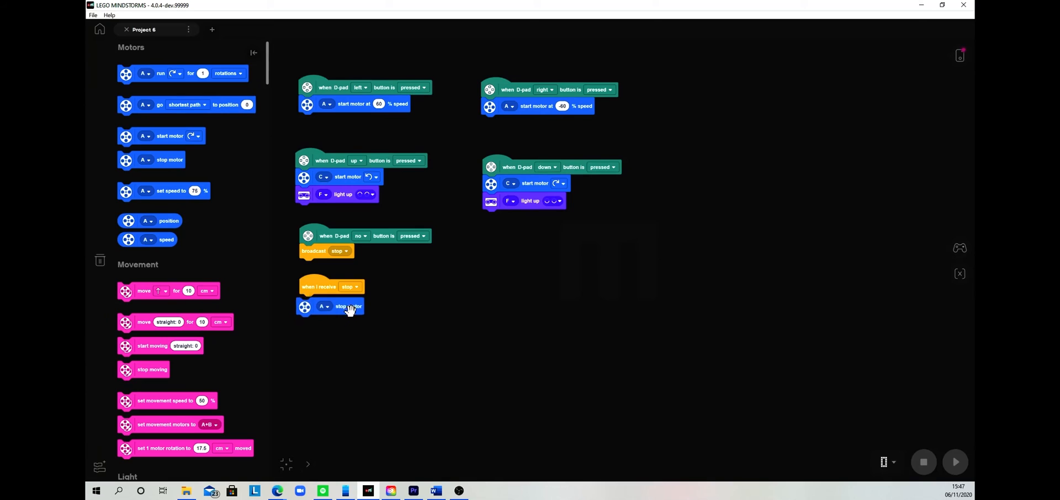
pyautogui.click(325, 303)
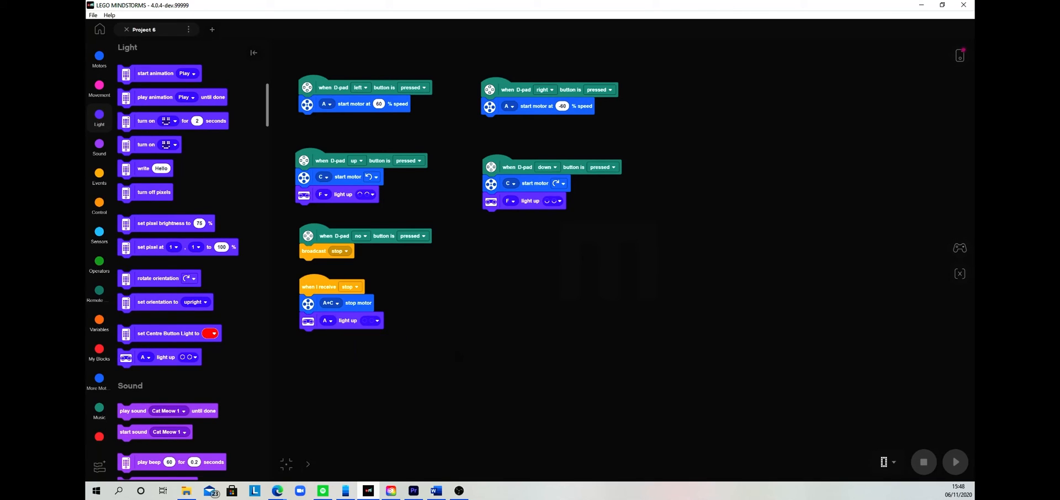
pyautogui.scroll(-3)
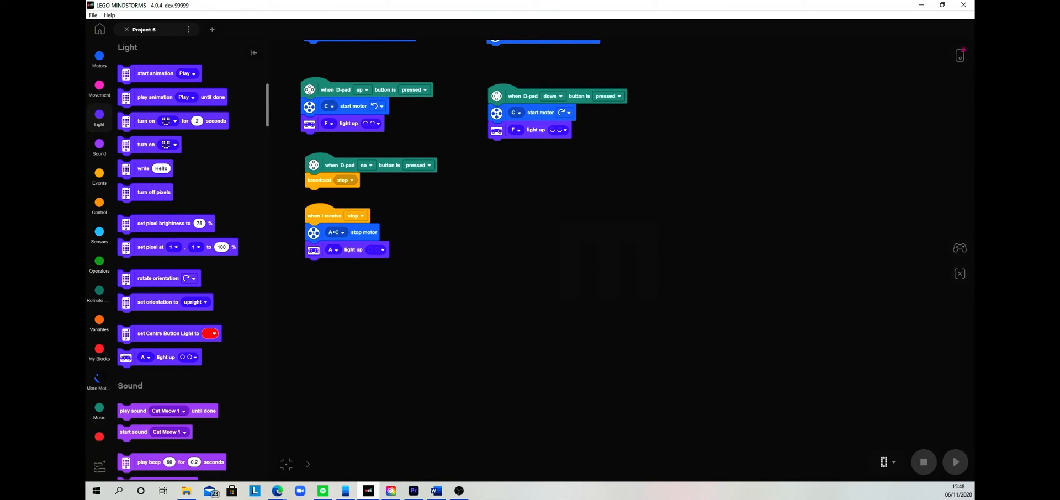
# - Add square and circle hats running motor D at 100/-100%, playing Shooting, lighting F
pyautogui.click(99, 426)
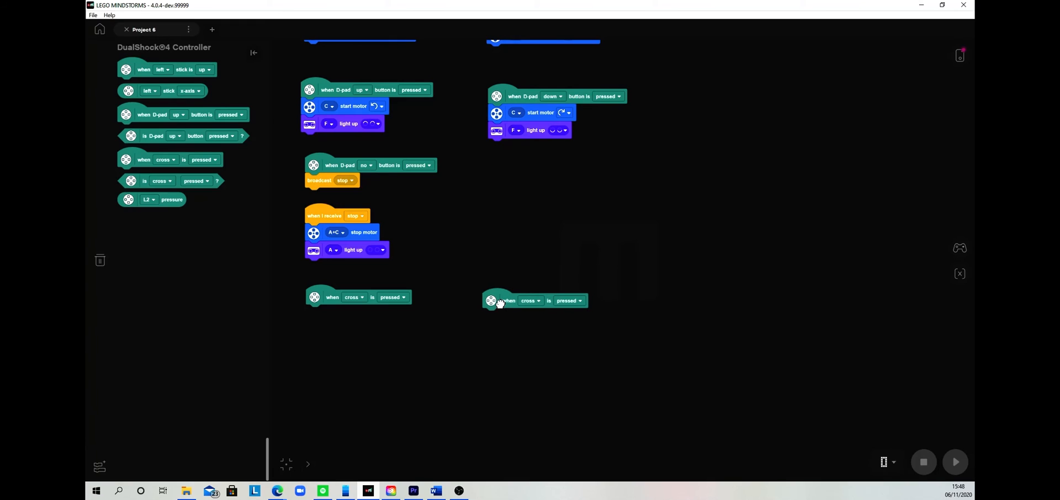
pyautogui.click(99, 278)
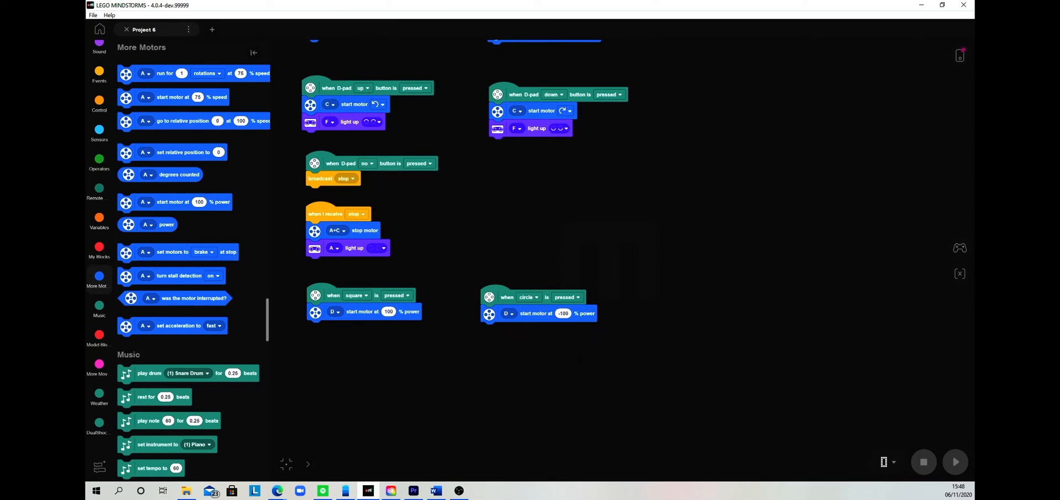
pyautogui.click(98, 132)
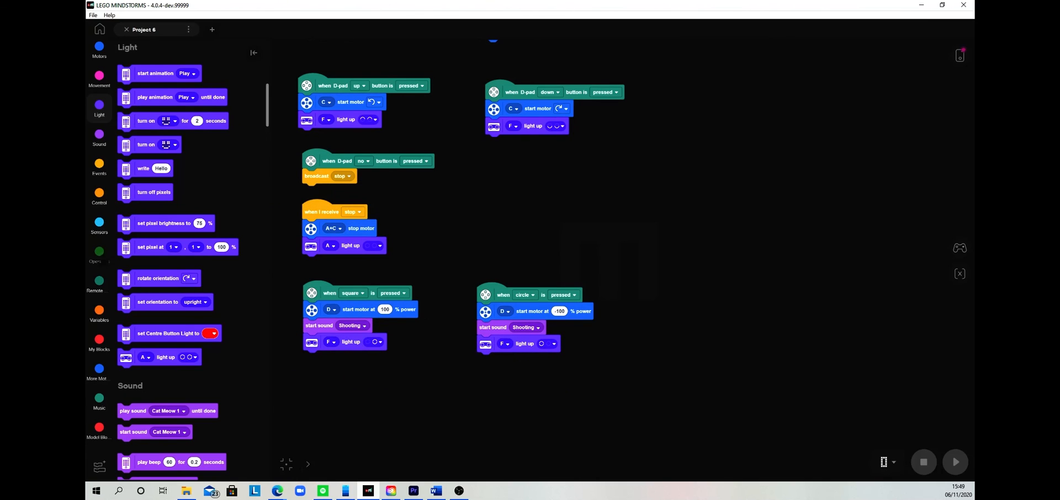
# - Reset the timer in both handlers; when timer > 0.25, return motor D to 0 and light A
pyautogui.click(99, 231)
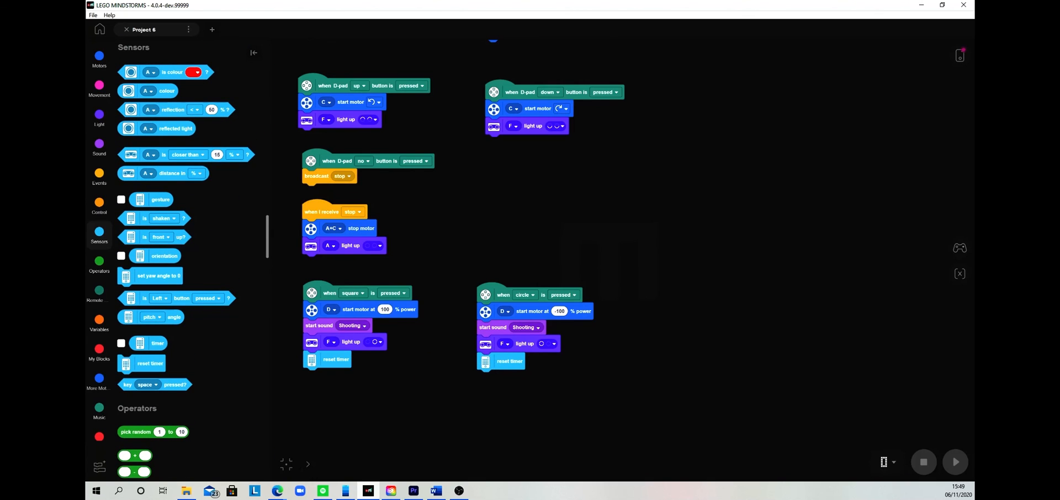
pyautogui.click(98, 174)
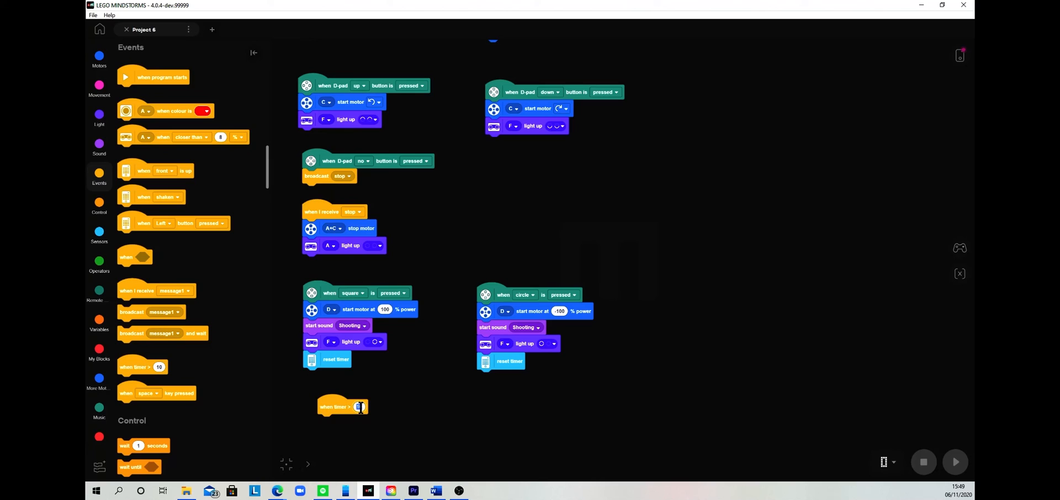
pyautogui.write('0.25')
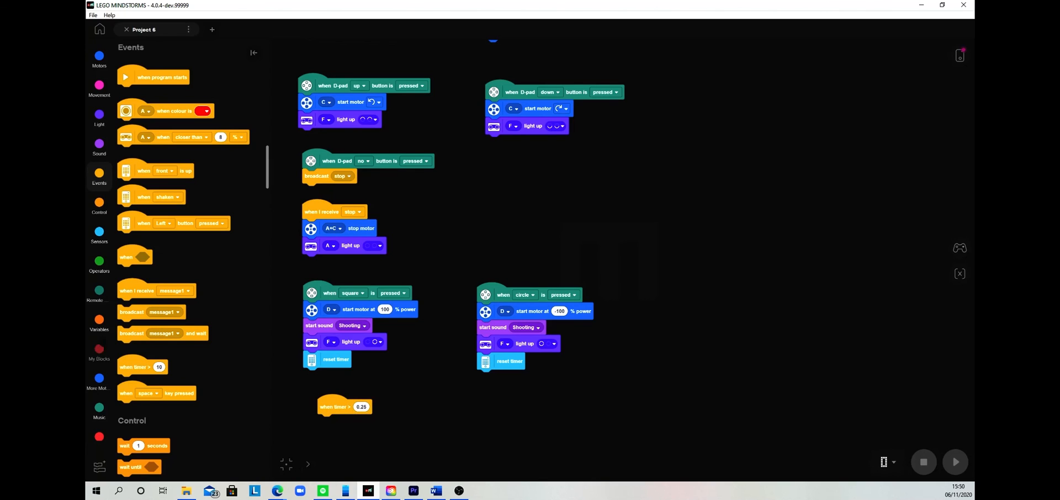
pyautogui.click(98, 57)
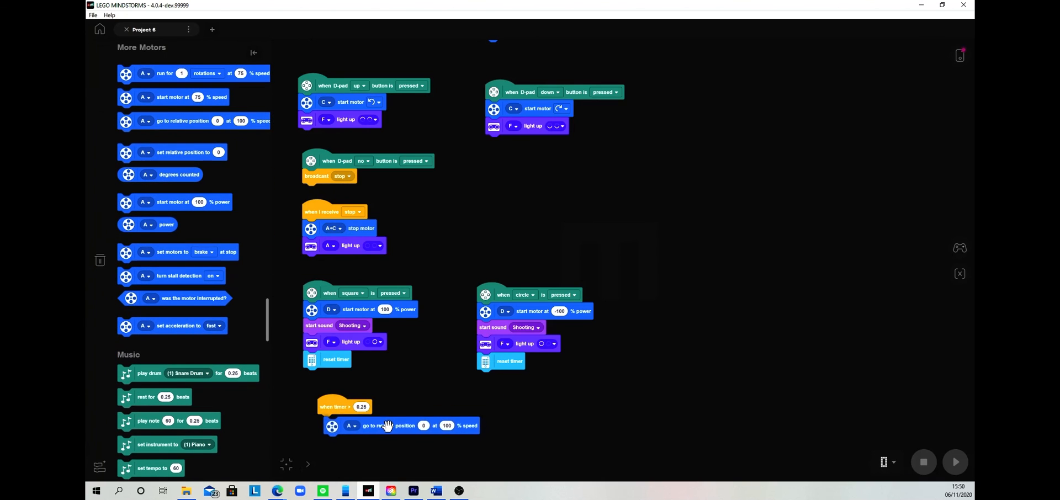
pyautogui.click(349, 425)
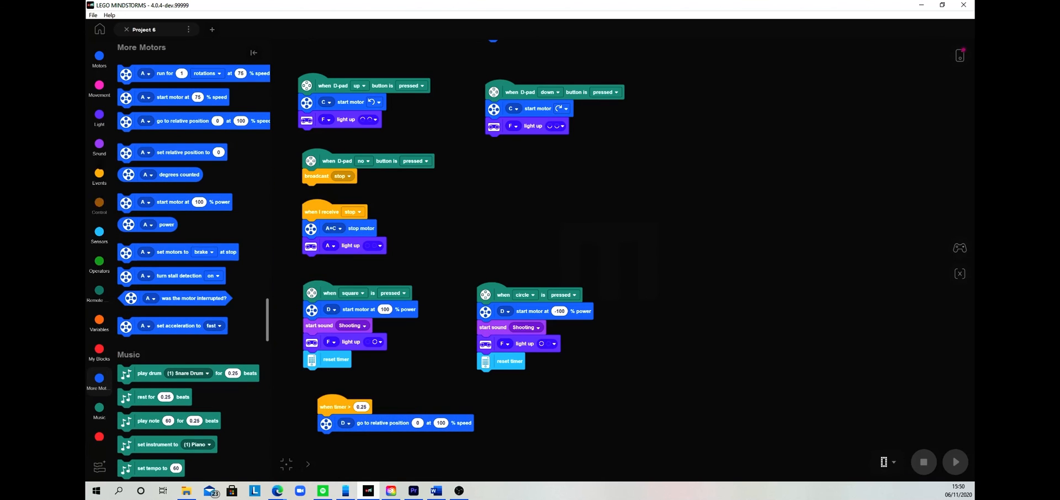
pyautogui.click(99, 116)
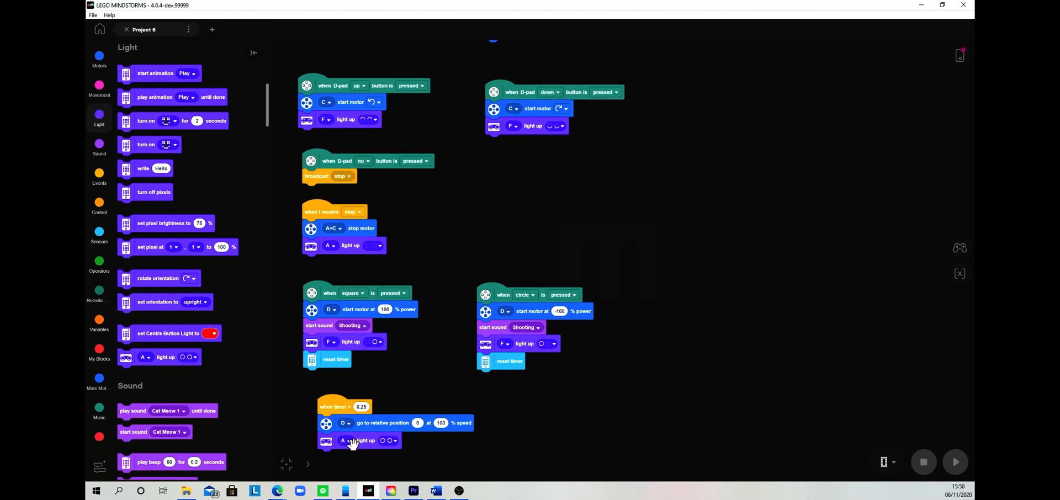